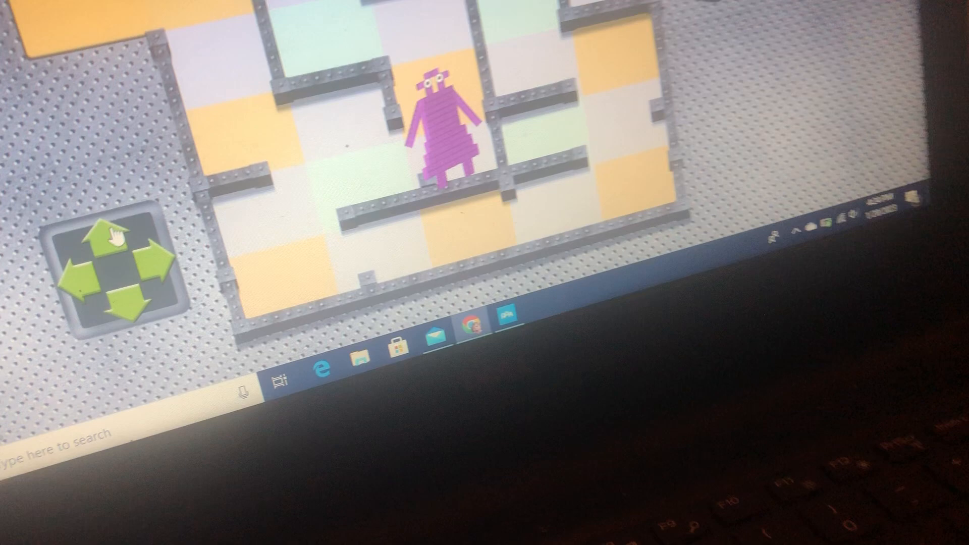
Step the purple character up into the corridor's upper cell using the green pad's up arrow
click(113, 241)
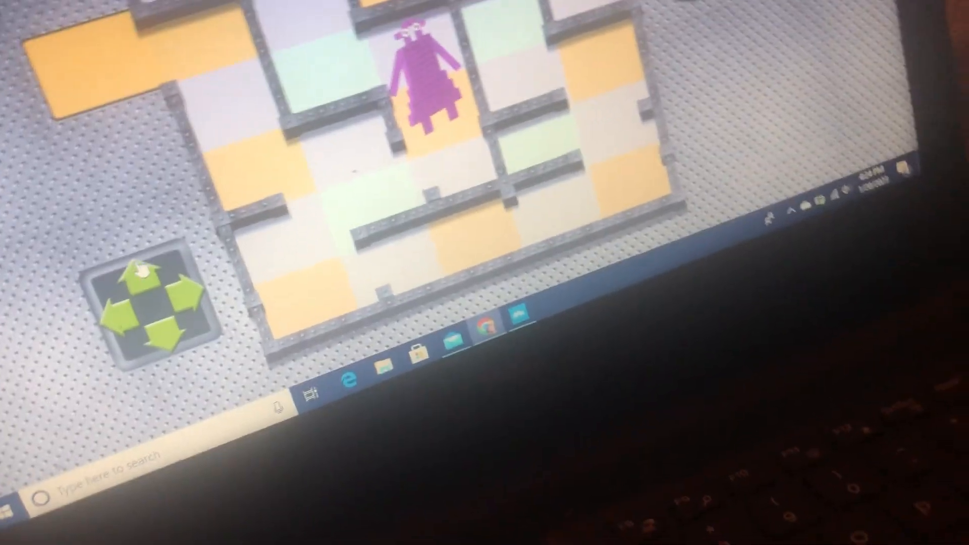